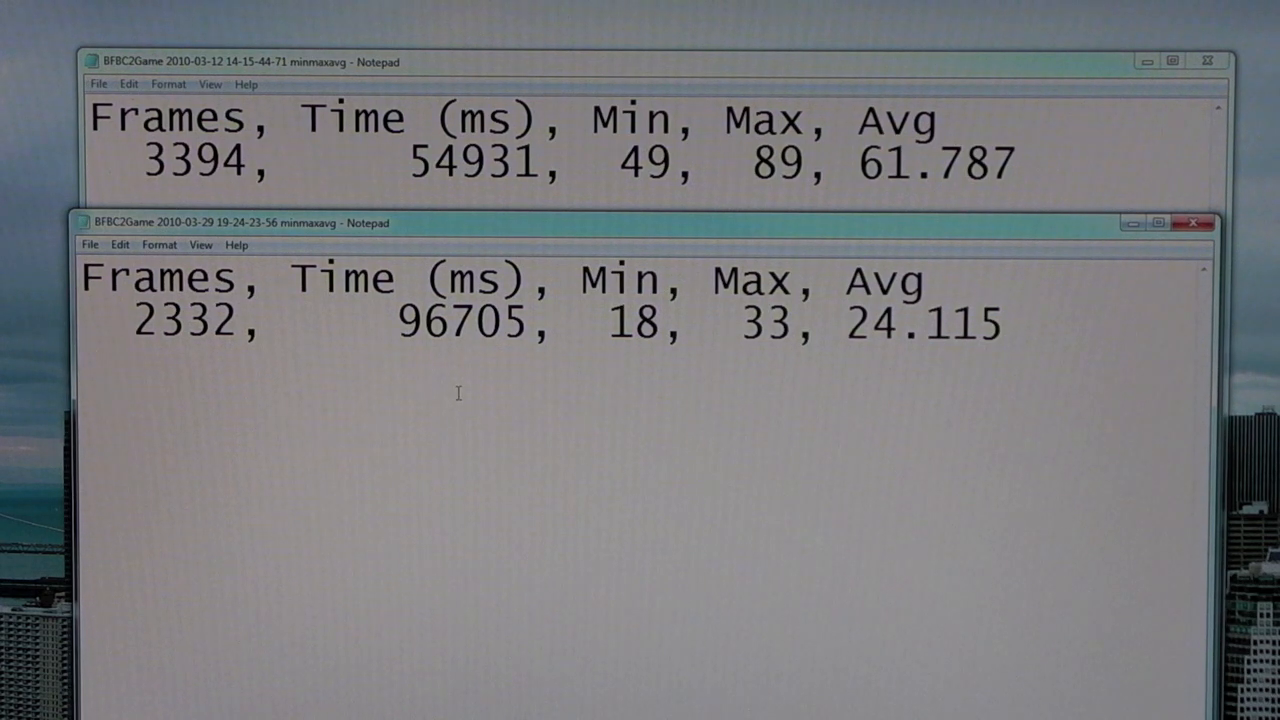
{"action": "mouse_move", "coordinate": [472, 390]}
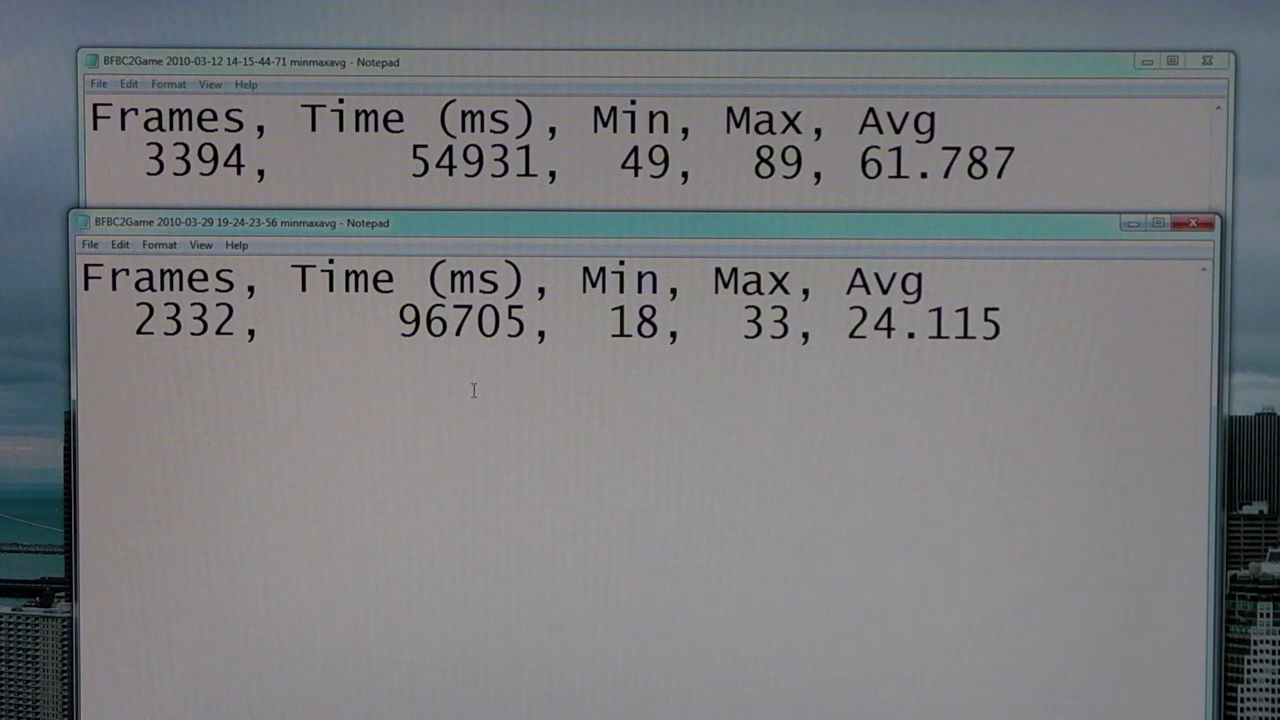
{"action": "mouse_move", "coordinate": [512, 405]}
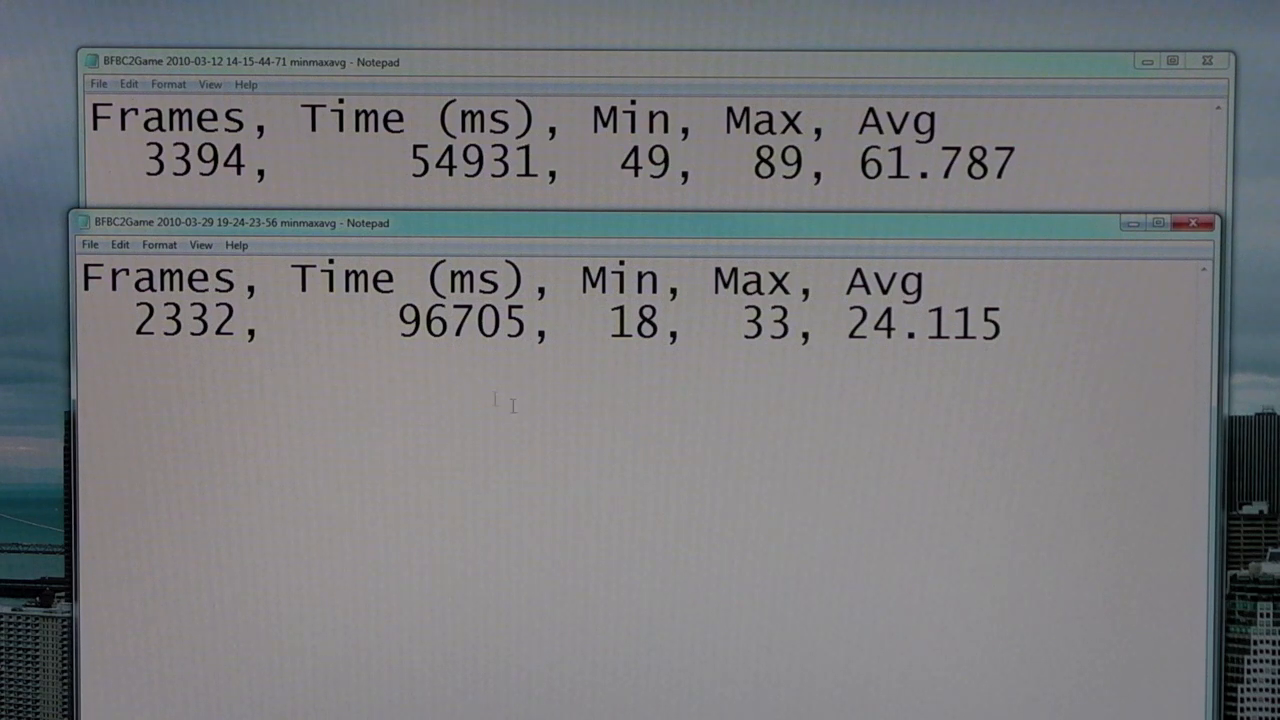